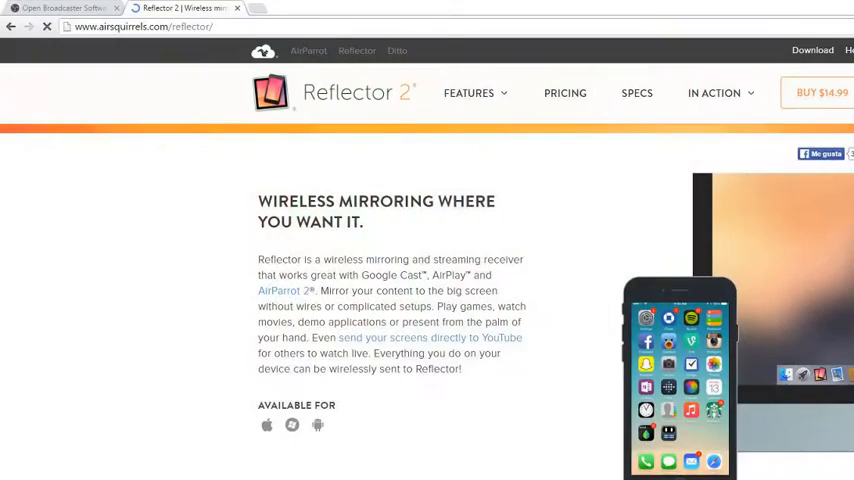
Switch to the obsproject.com tab showing the OBS Classic and OBS Studio downloads
left_click(60, 8)
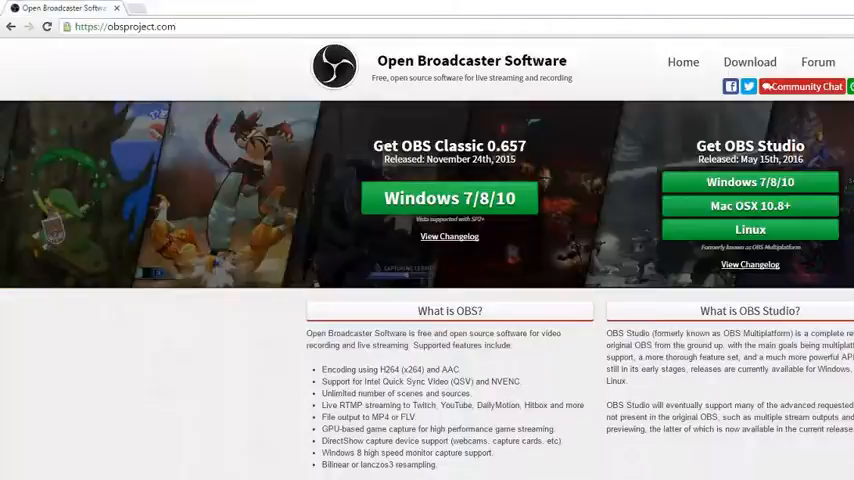